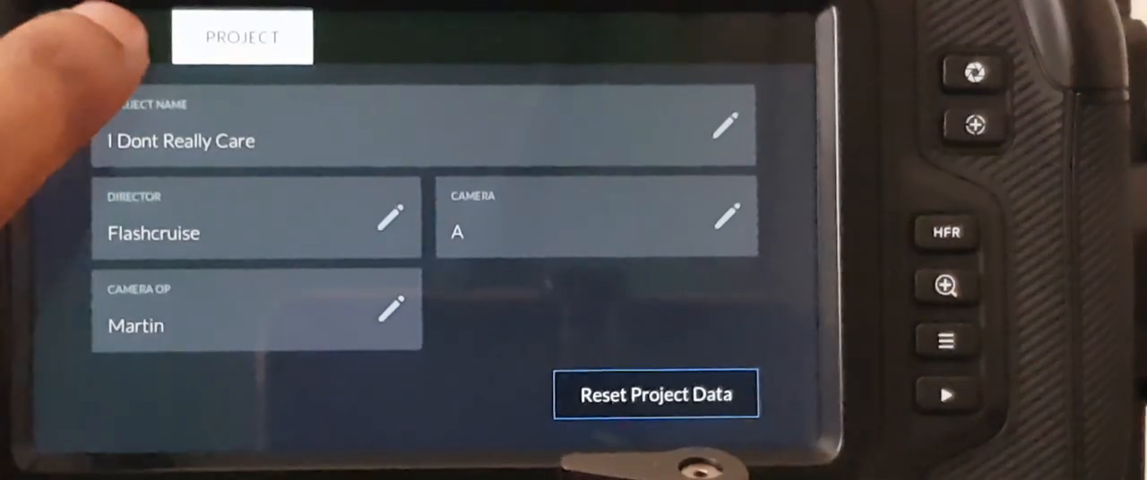
Switch to the CLIPS slate and start editing the Lens Data field
{"action": "left_click", "coordinate": [101, 37]}
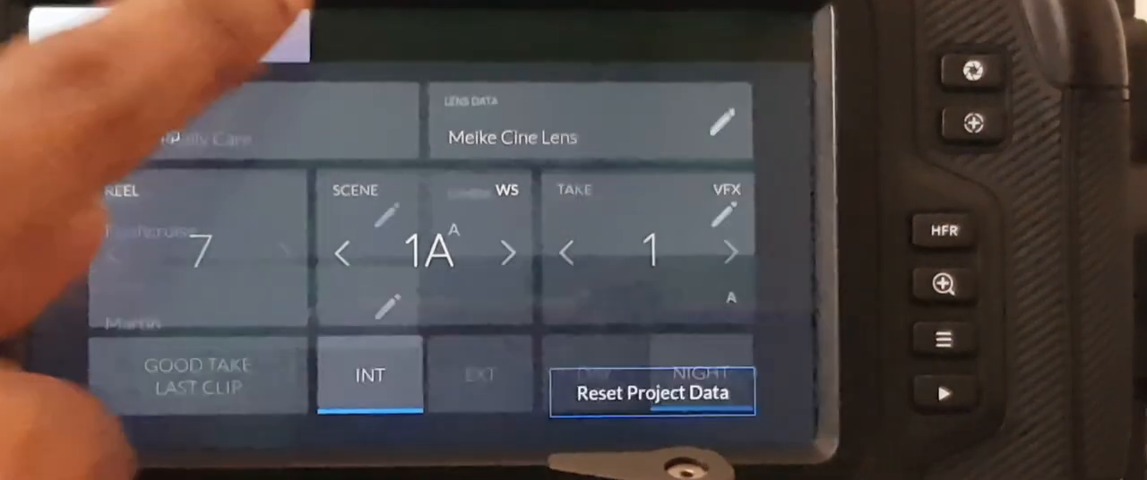
{"action": "left_click", "coordinate": [241, 35]}
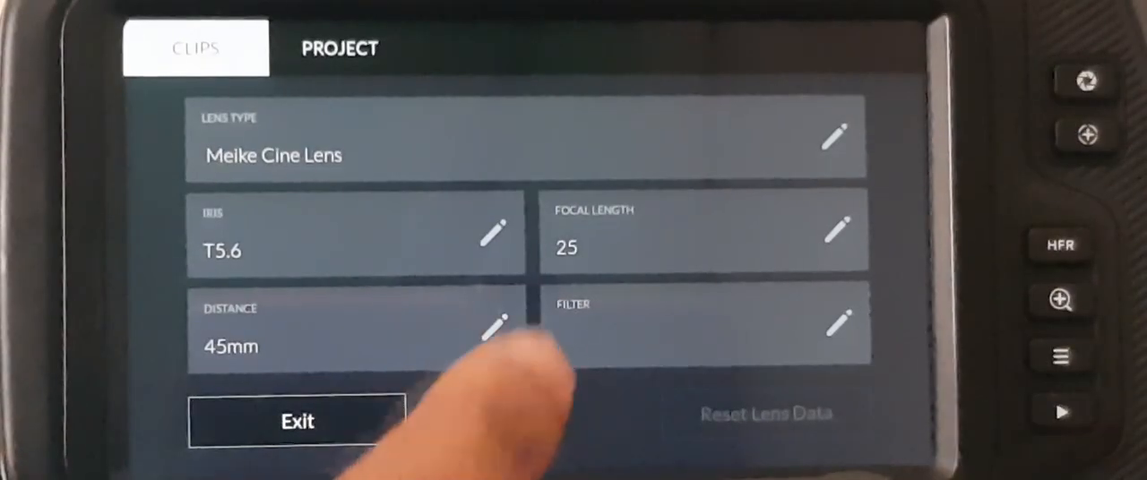
Enter lens iris T5,6 and a focus distance of 38mm
{"action": "left_click", "coordinate": [494, 232]}
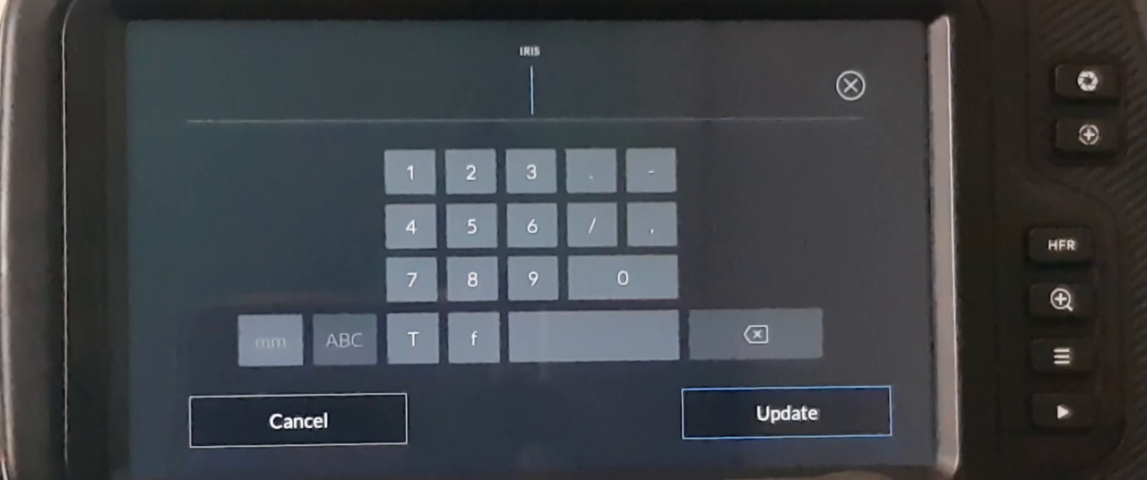
{"action": "left_click", "coordinate": [413, 340]}
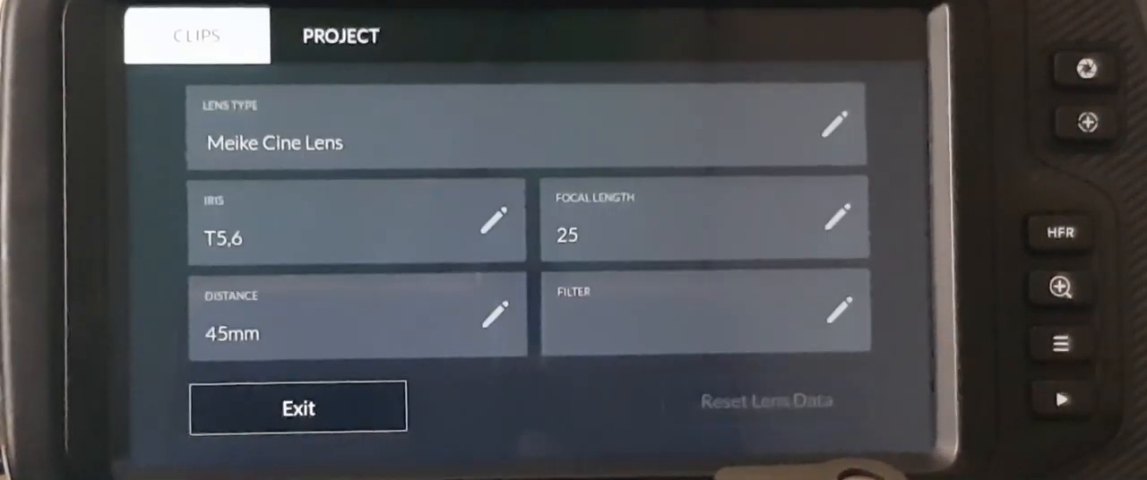
{"action": "left_click", "coordinate": [494, 316]}
{"action": "type", "text": "38"}
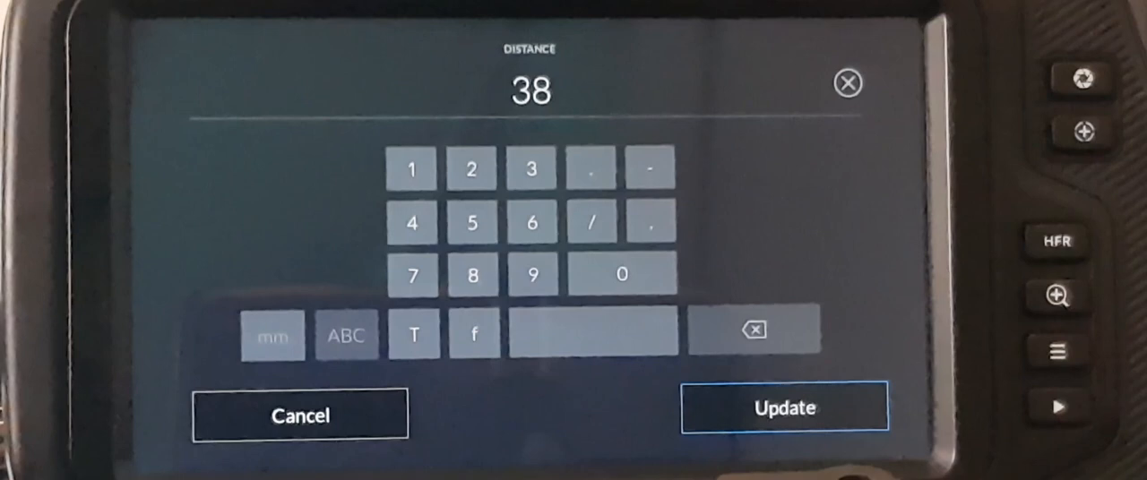
{"action": "left_click", "coordinate": [272, 336]}
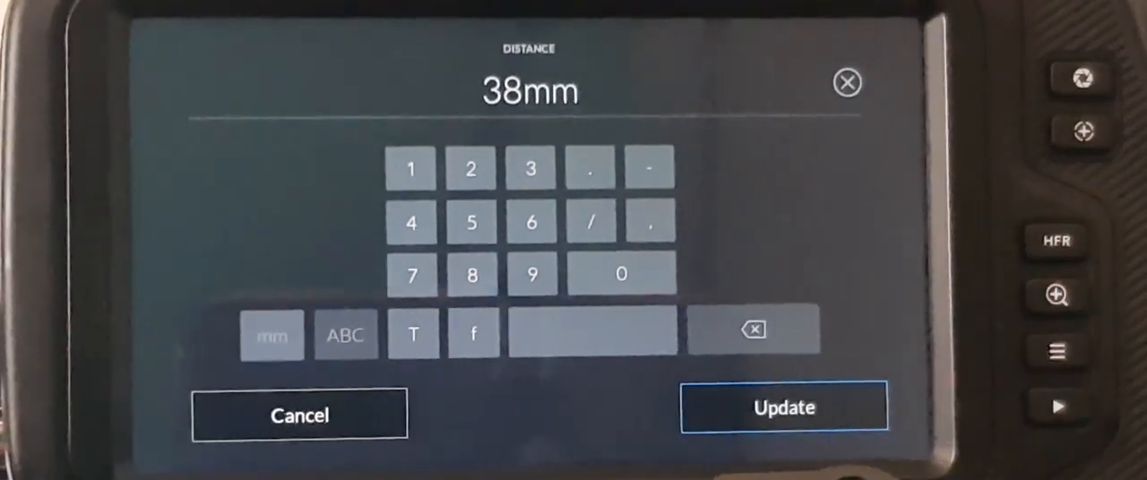
{"action": "left_click", "coordinate": [345, 336]}
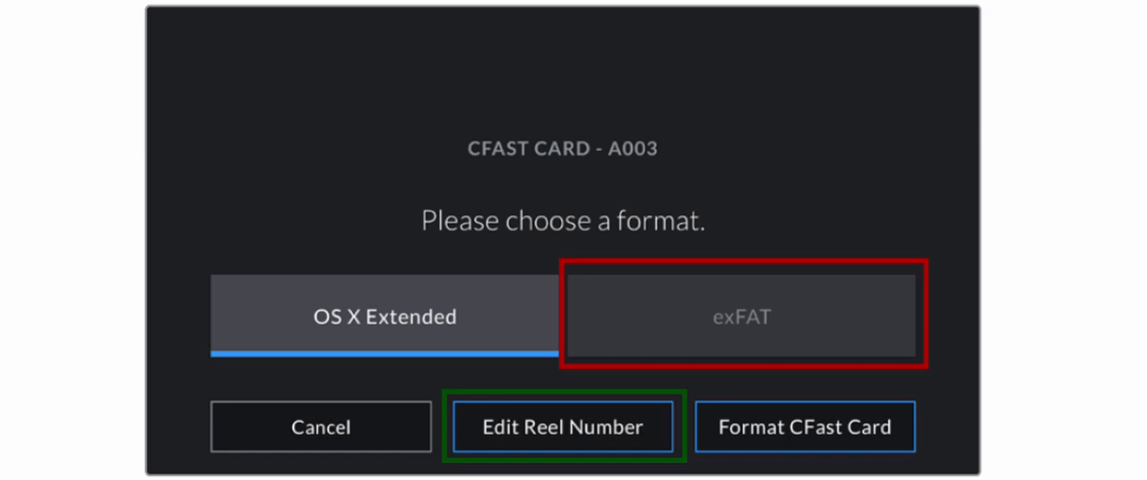
{"action": "left_click", "coordinate": [563, 426]}
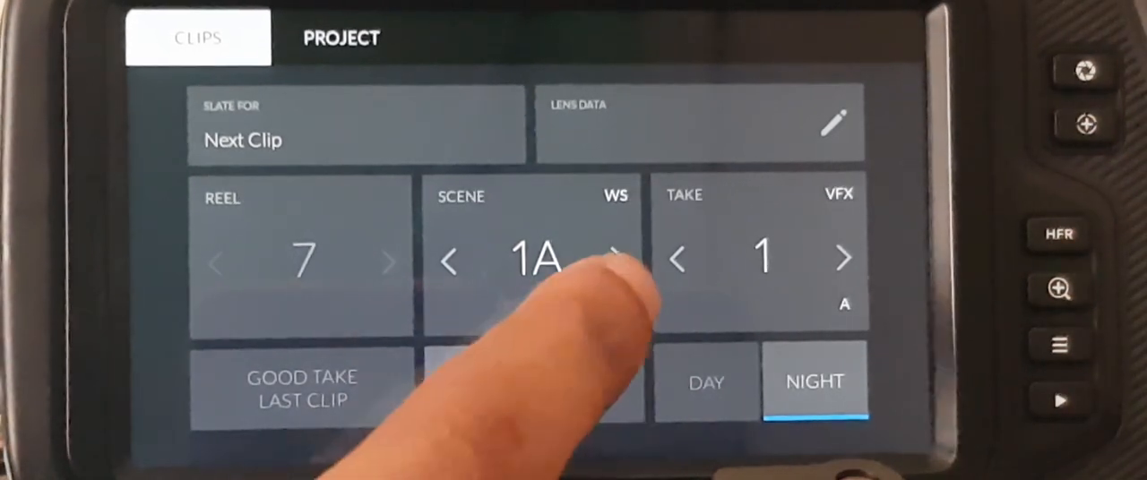
Set the slate scene to 1A with the WS wide-shot tag
{"action": "left_click", "coordinate": [534, 260]}
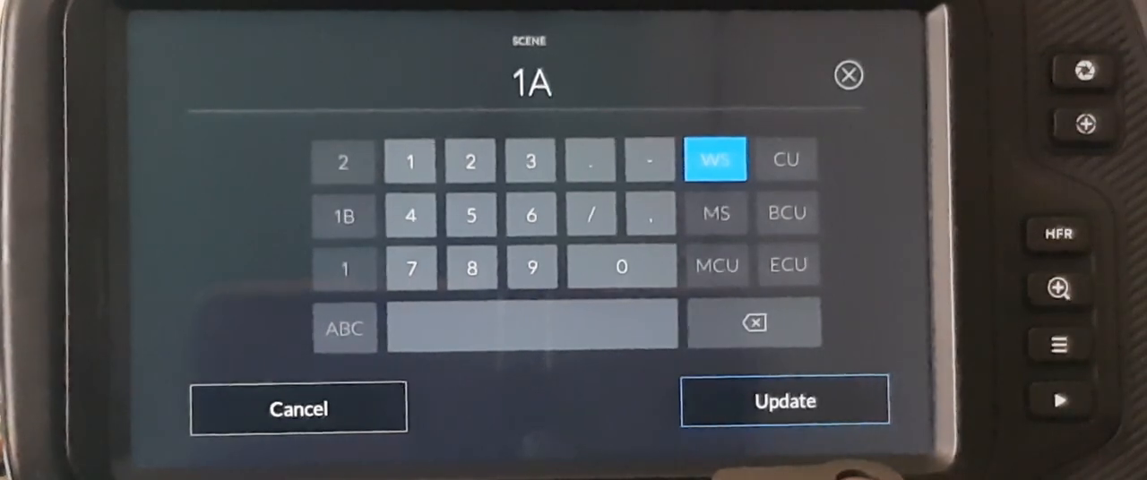
{"action": "left_click", "coordinate": [716, 214]}
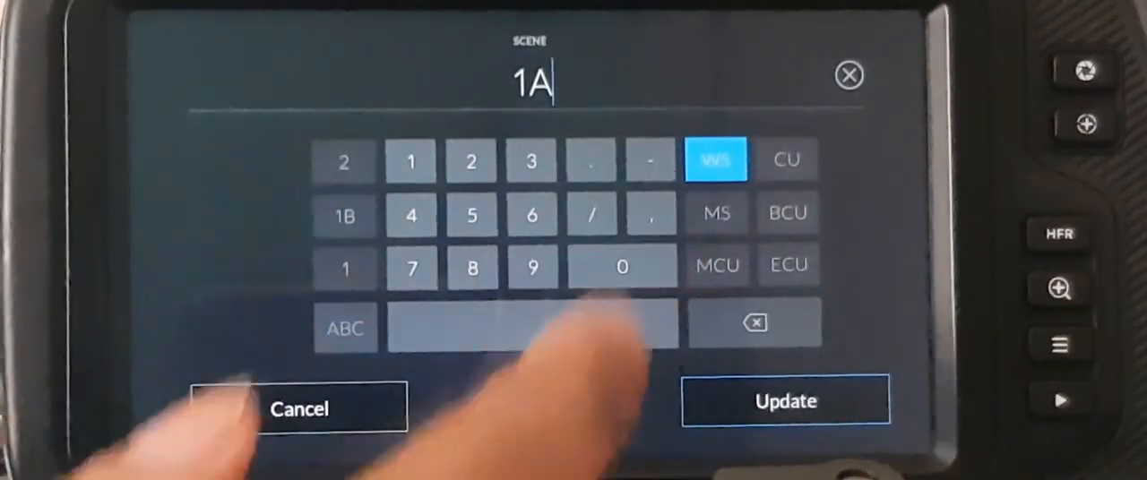
{"action": "left_click", "coordinate": [785, 399]}
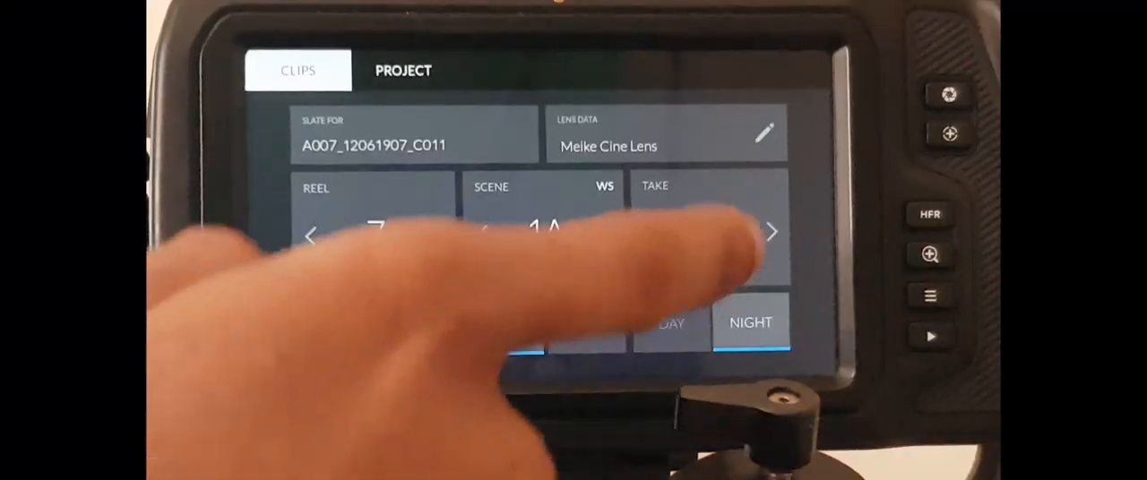
Confirm take 4, then advance the scene from 1A to 1B
{"action": "left_click", "coordinate": [708, 233]}
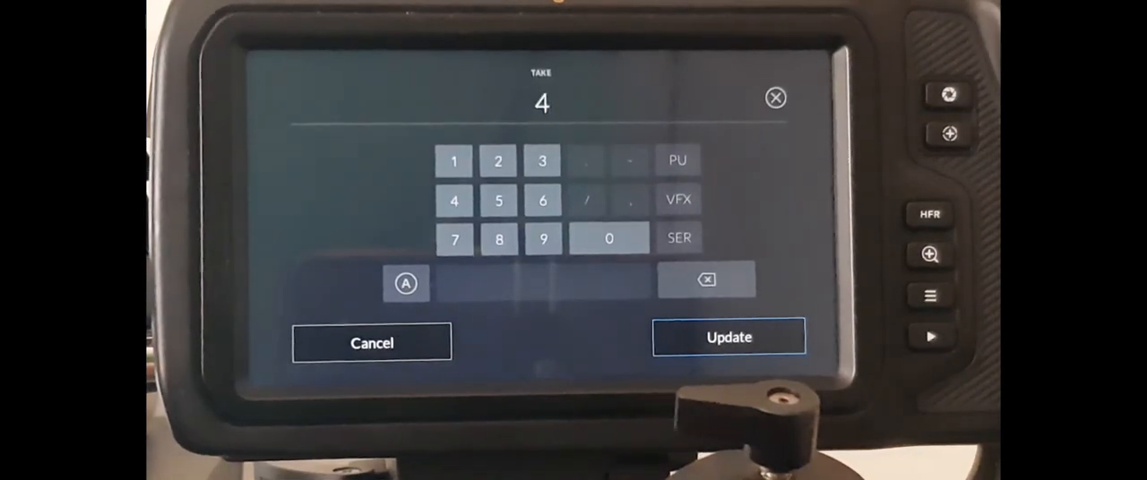
{"action": "left_click", "coordinate": [728, 337]}
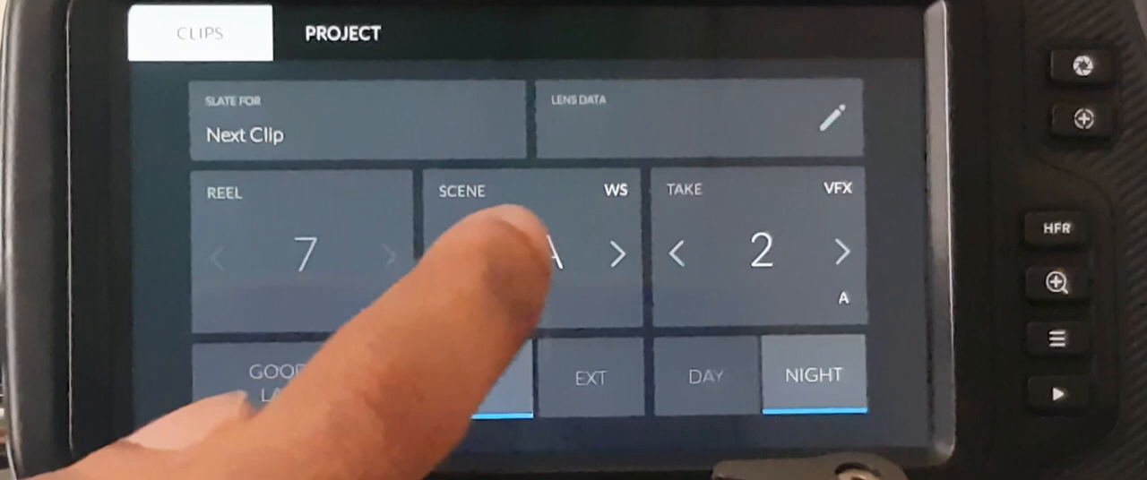
{"action": "left_click", "coordinate": [618, 255]}
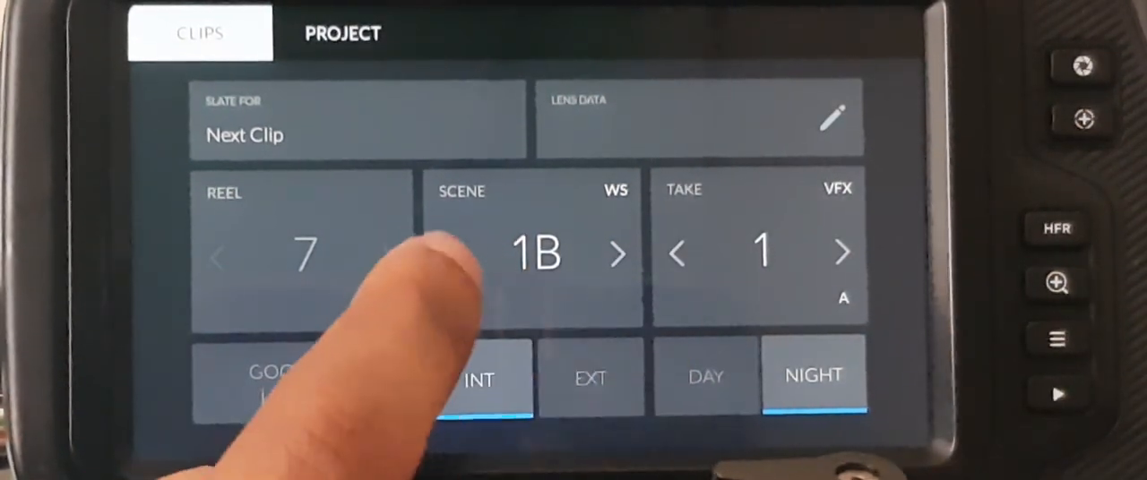
{"action": "left_click", "coordinate": [761, 254]}
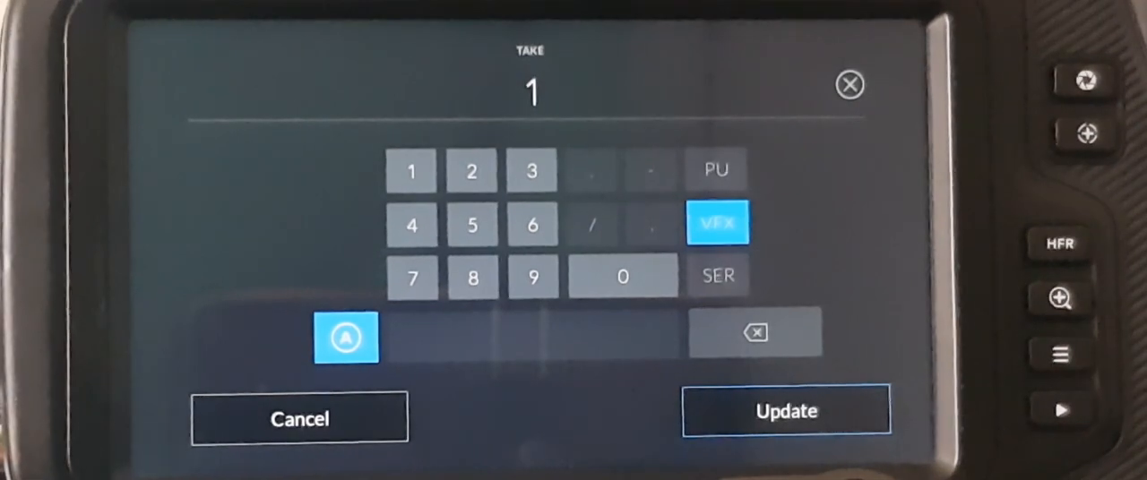
Cancel the take keypad without changes to return to the scene 1A slate
{"action": "left_click", "coordinate": [716, 276]}
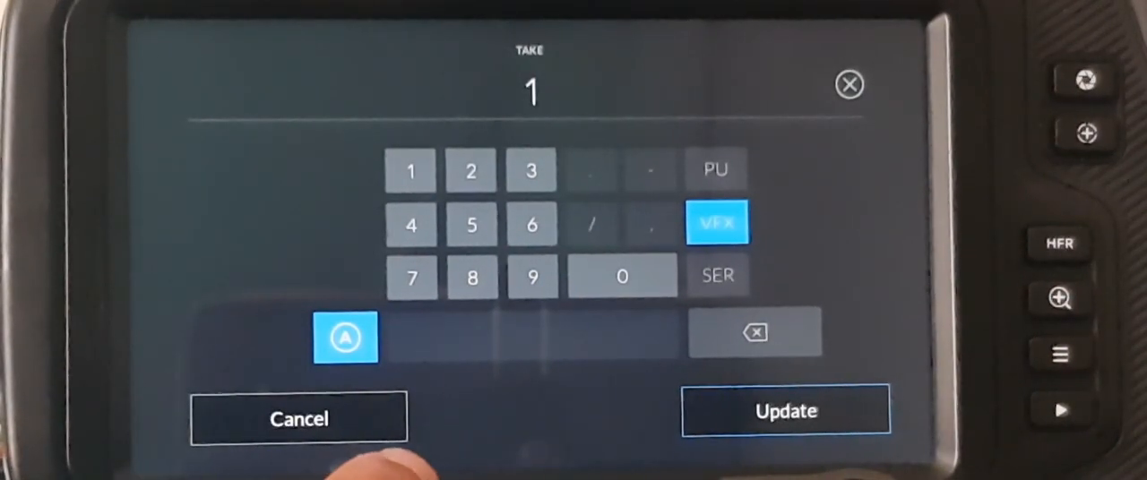
{"action": "left_click", "coordinate": [785, 411]}
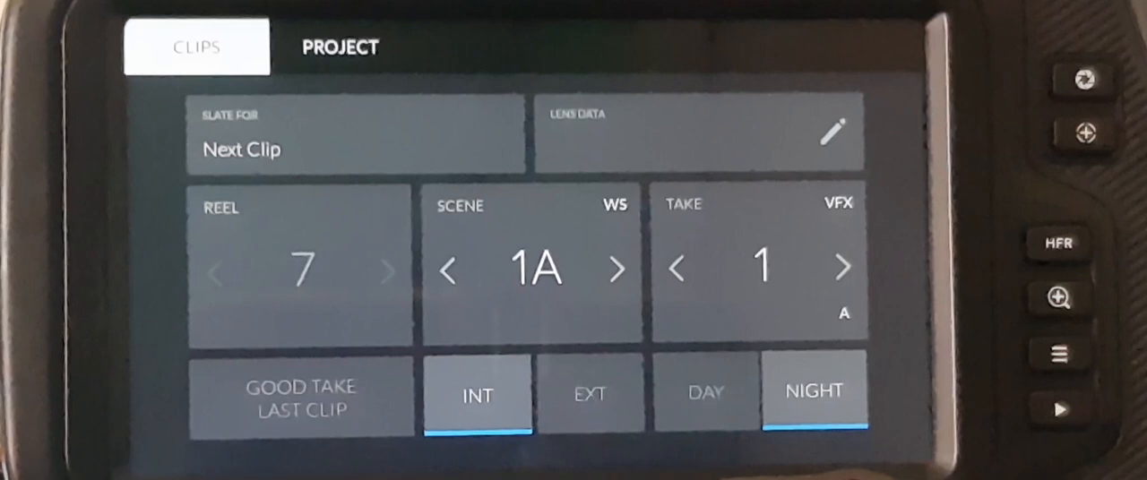
{"action": "left_click", "coordinate": [301, 397]}
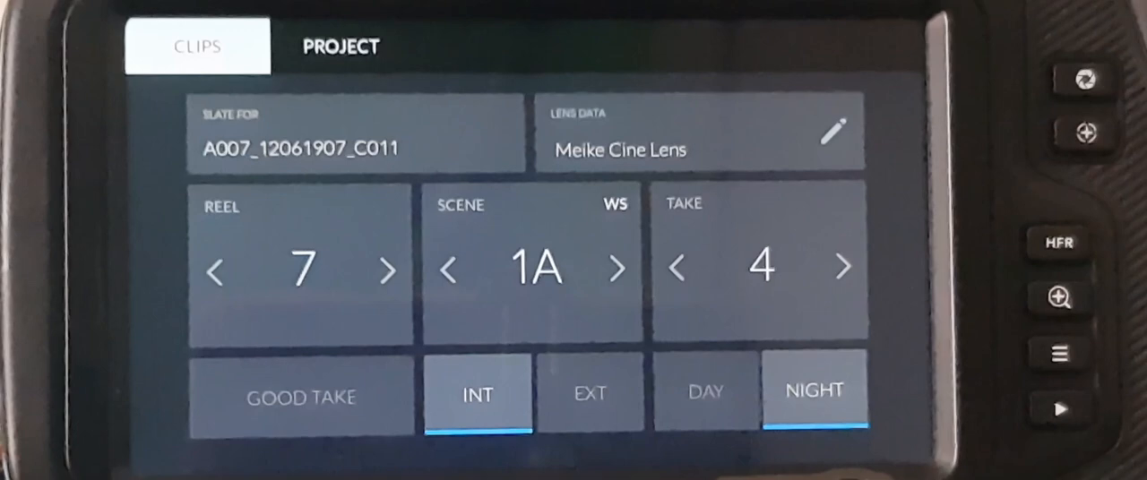
Mark take 4 as a good take, switch EXT back to INT, and show project details
{"action": "left_click", "coordinate": [301, 397]}
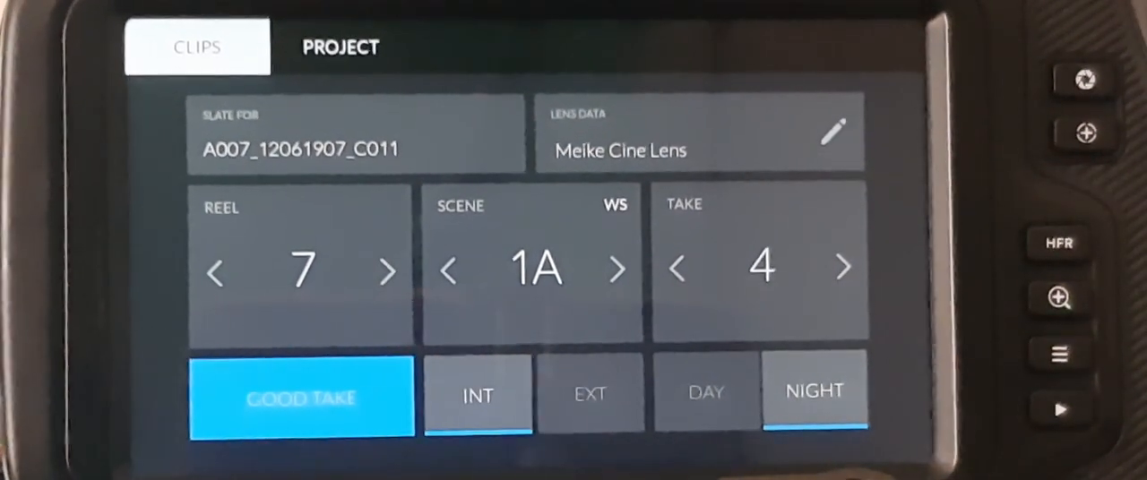
{"action": "left_click", "coordinate": [591, 394]}
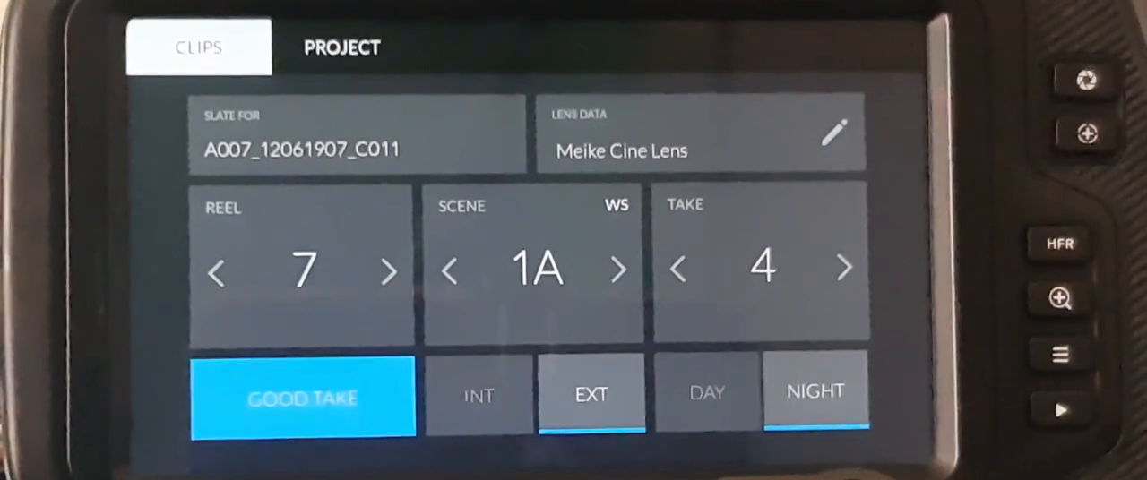
{"action": "left_click", "coordinate": [479, 395]}
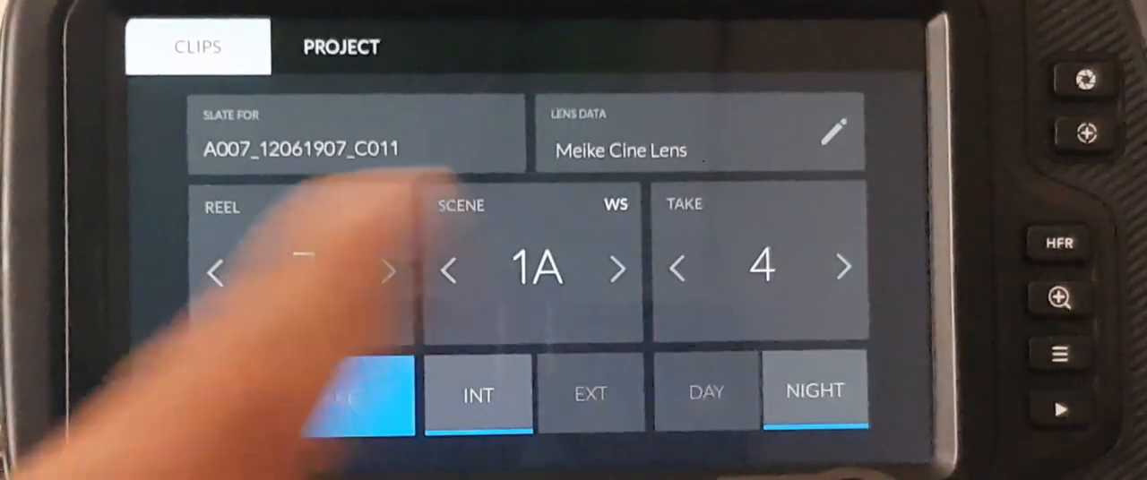
{"action": "left_click", "coordinate": [340, 45]}
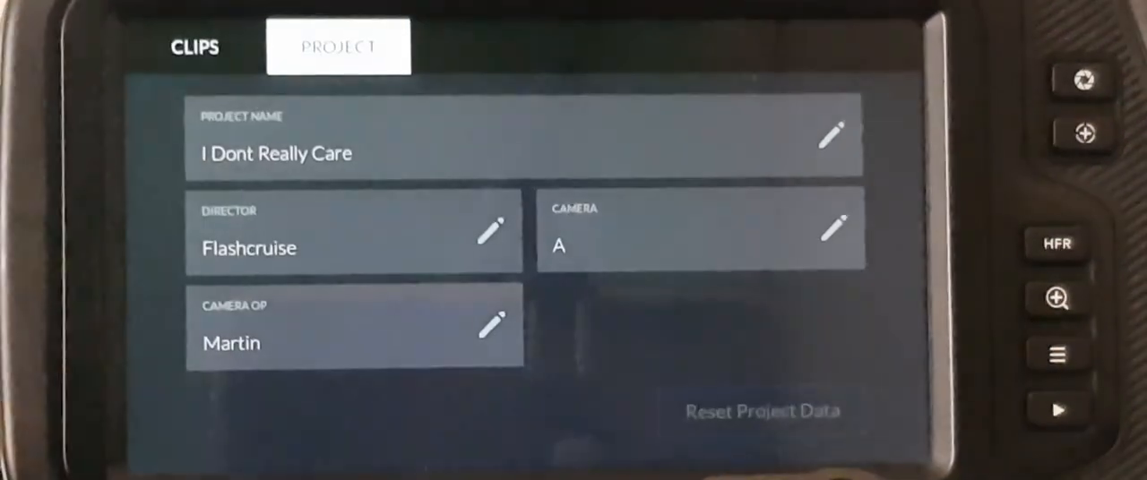